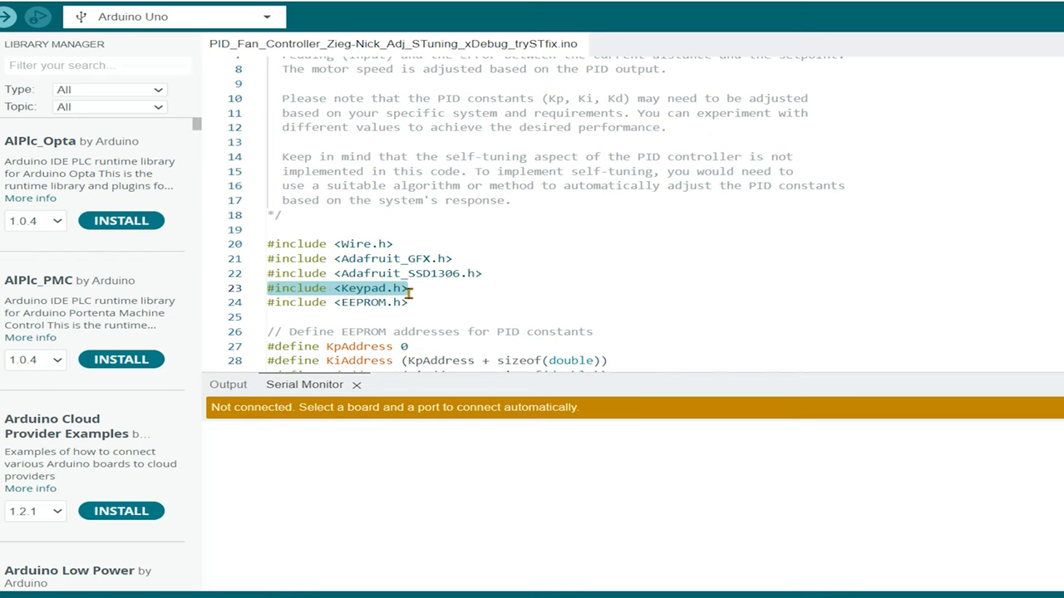
pyautogui.moveTo(595, 212)
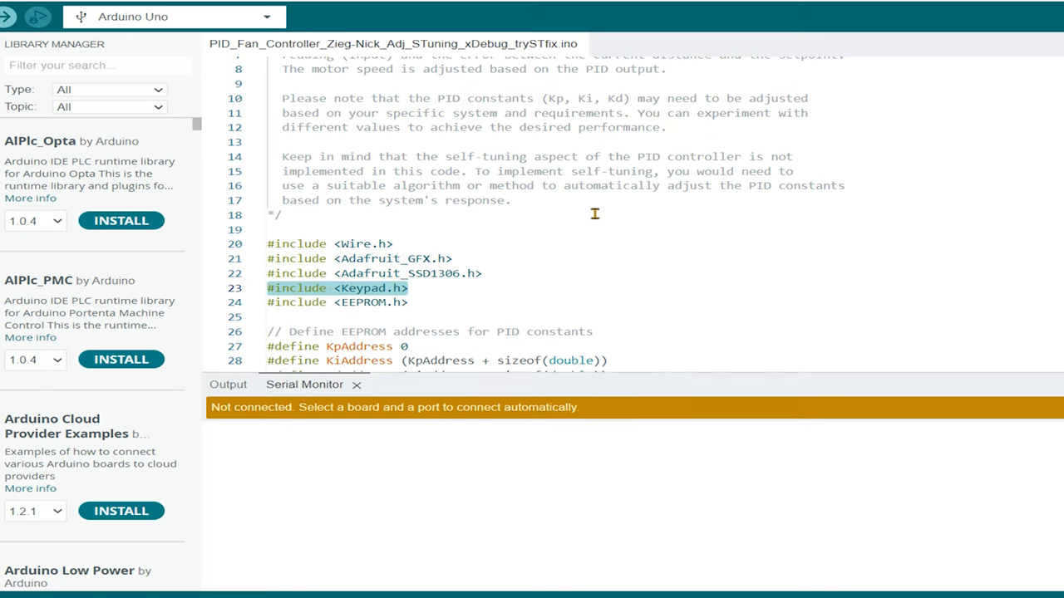
# Scroll the editor past the pin defines and PID variables to the 4x4 keypad configuration and keymap.
pyautogui.scroll(-3)
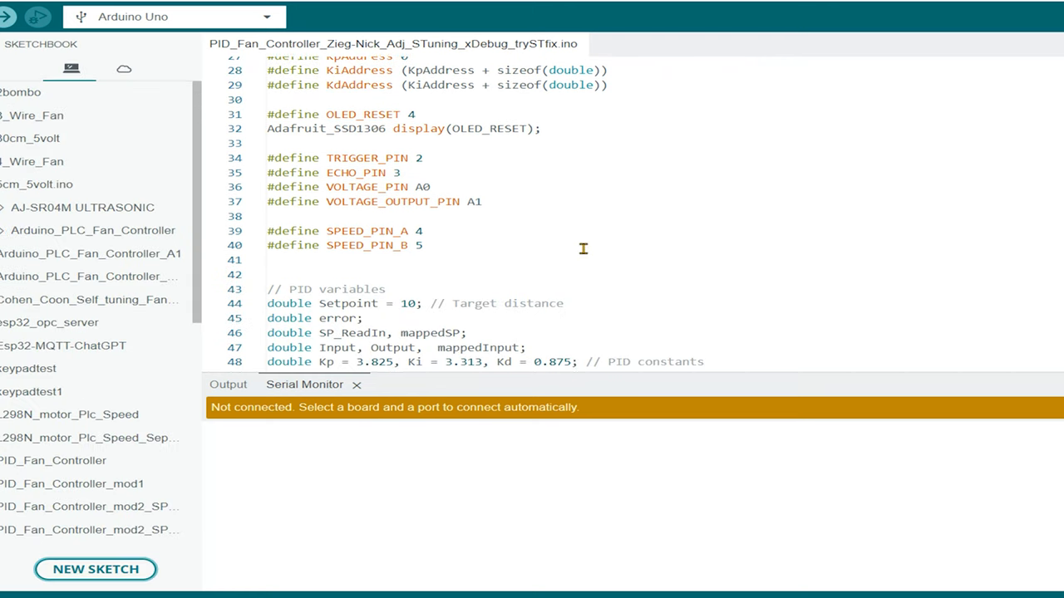
pyautogui.scroll(-3)
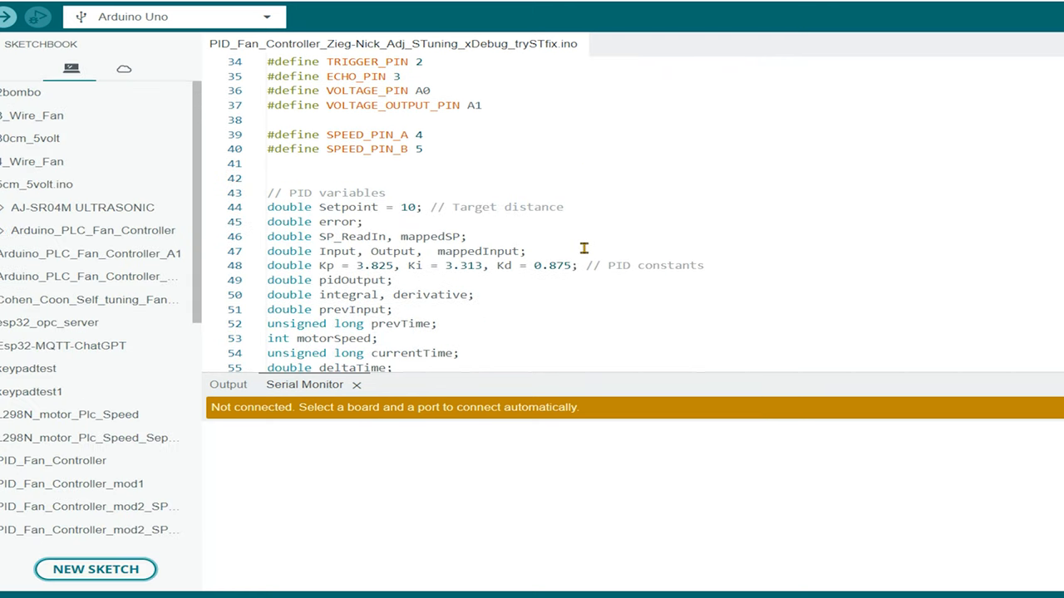
pyautogui.scroll(-3)
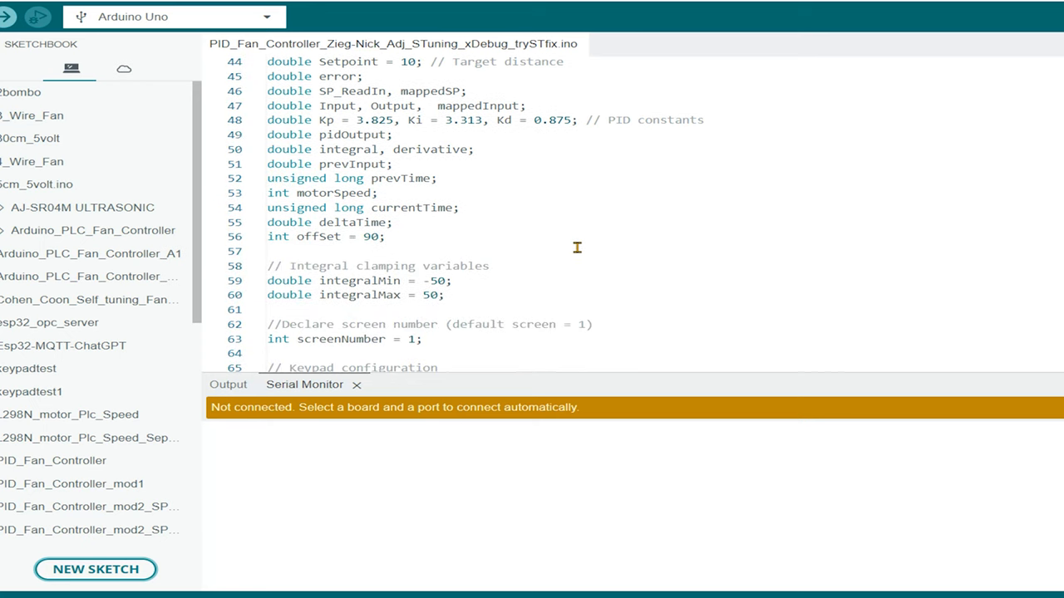
pyautogui.scroll(-3)
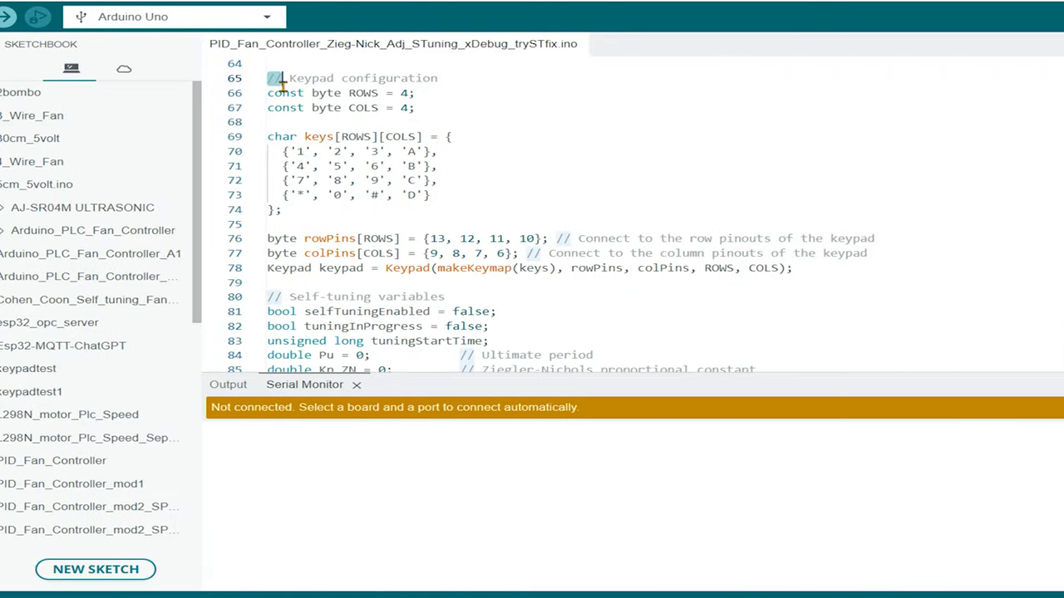
# Highlight the keypad configuration and keymap block, then scroll through the declarations, EEPROM helper and setup.
pyautogui.moveTo(281, 78); pyautogui.dragTo(795, 268)
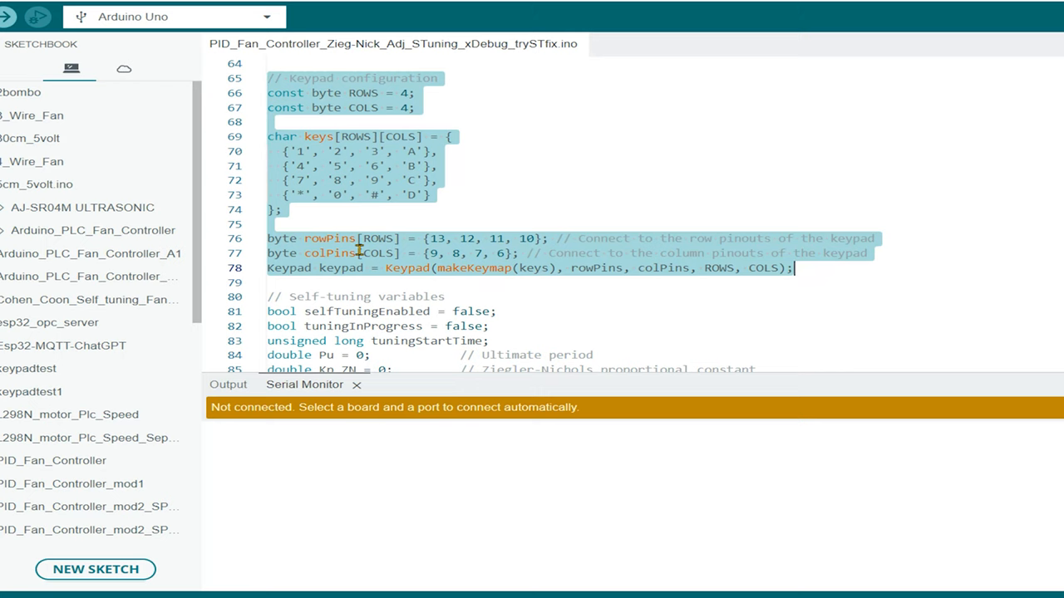
pyautogui.moveTo(590, 273)
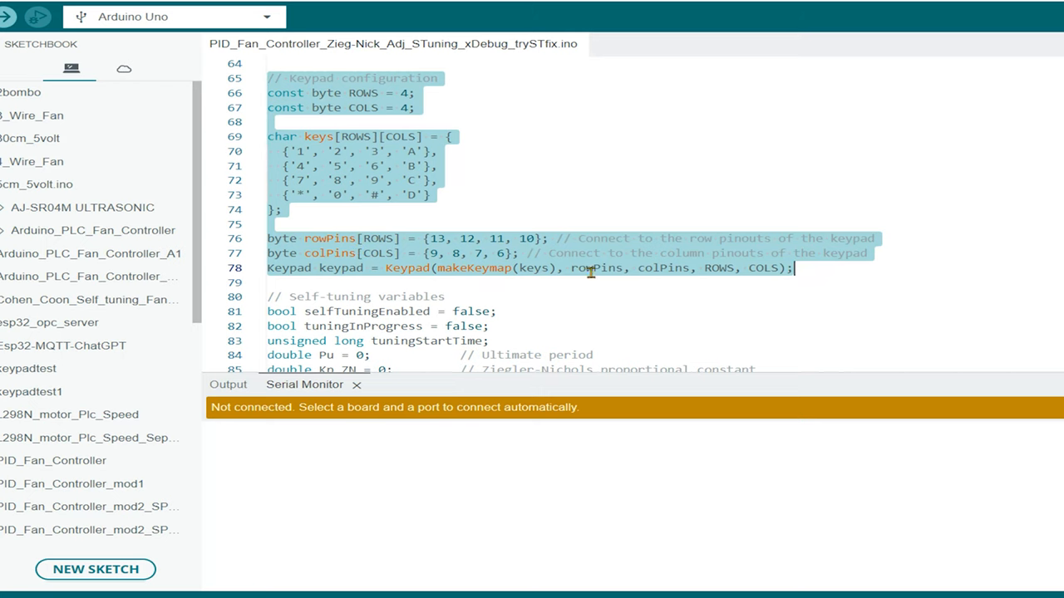
pyautogui.scroll(-3)
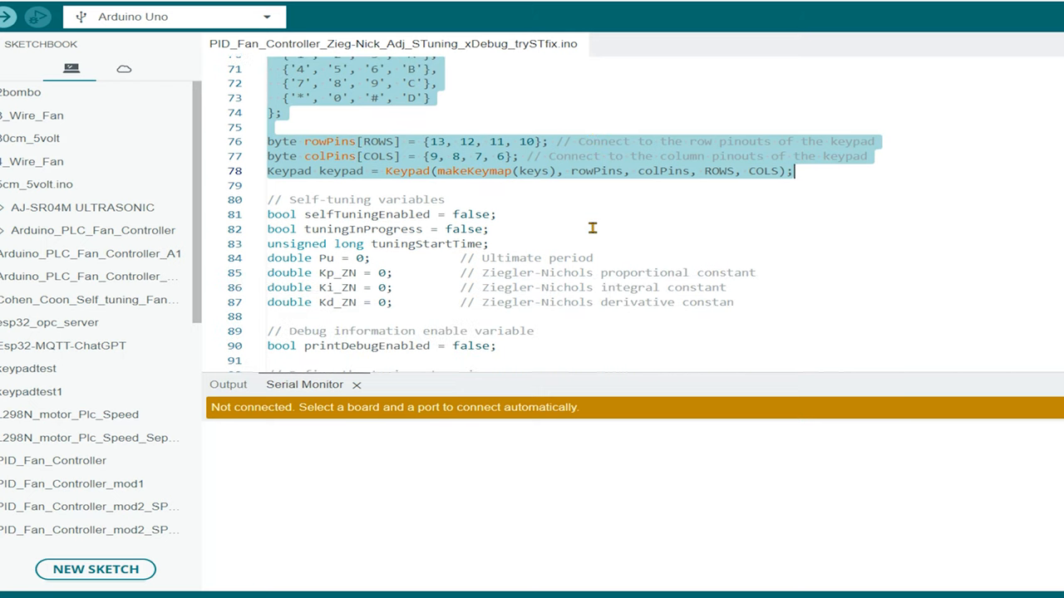
pyautogui.scroll(-3)
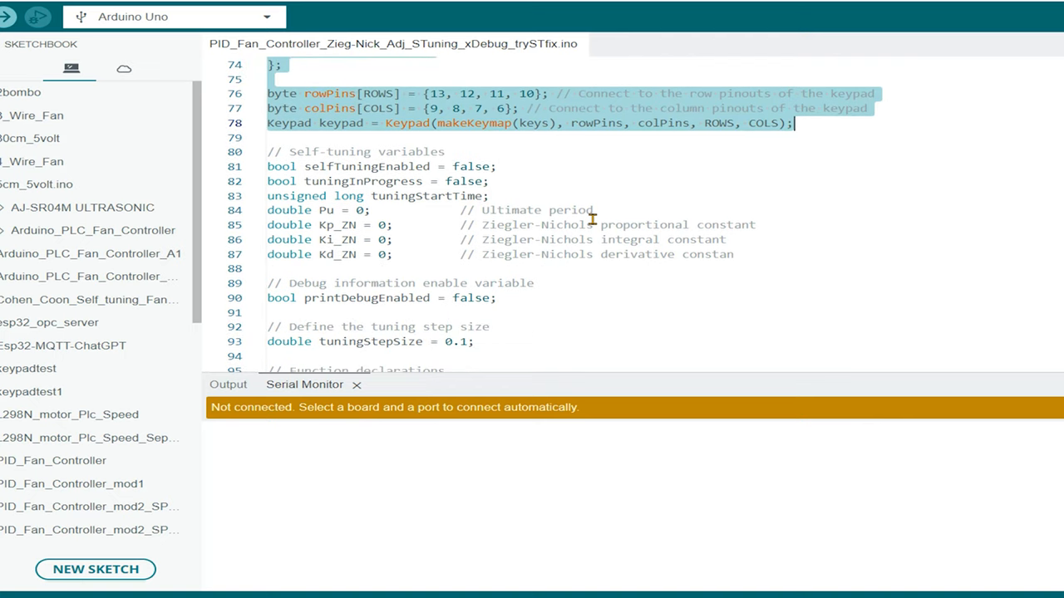
pyautogui.scroll(-3)
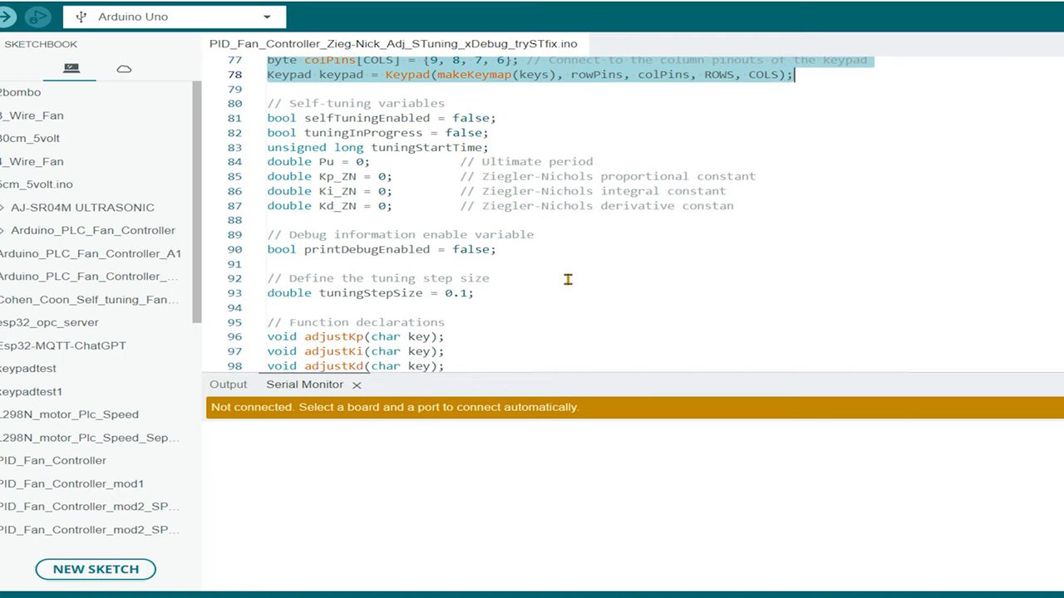
pyautogui.scroll(-3)
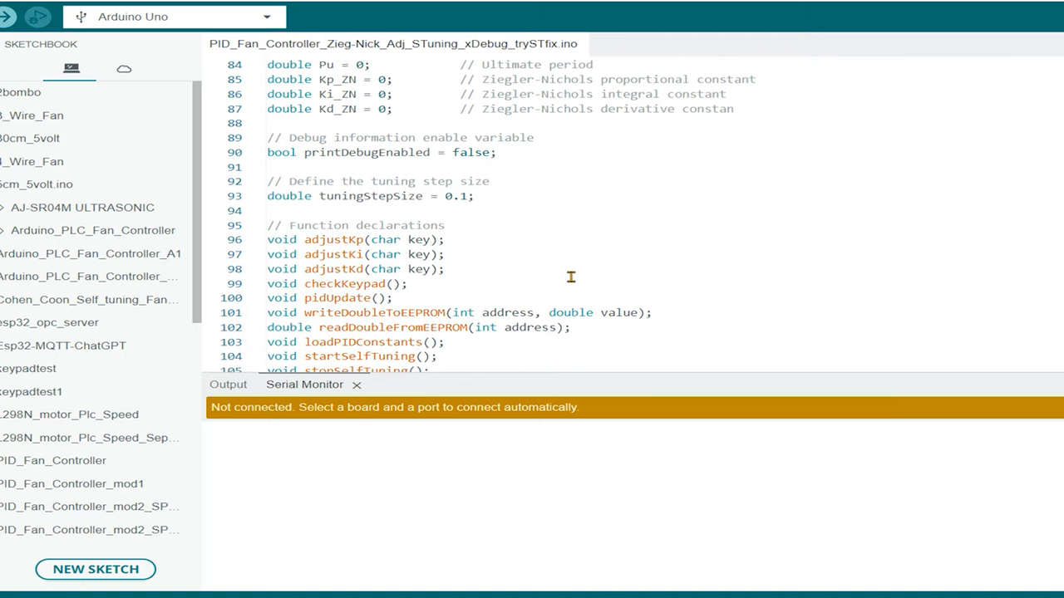
pyautogui.scroll(-3)
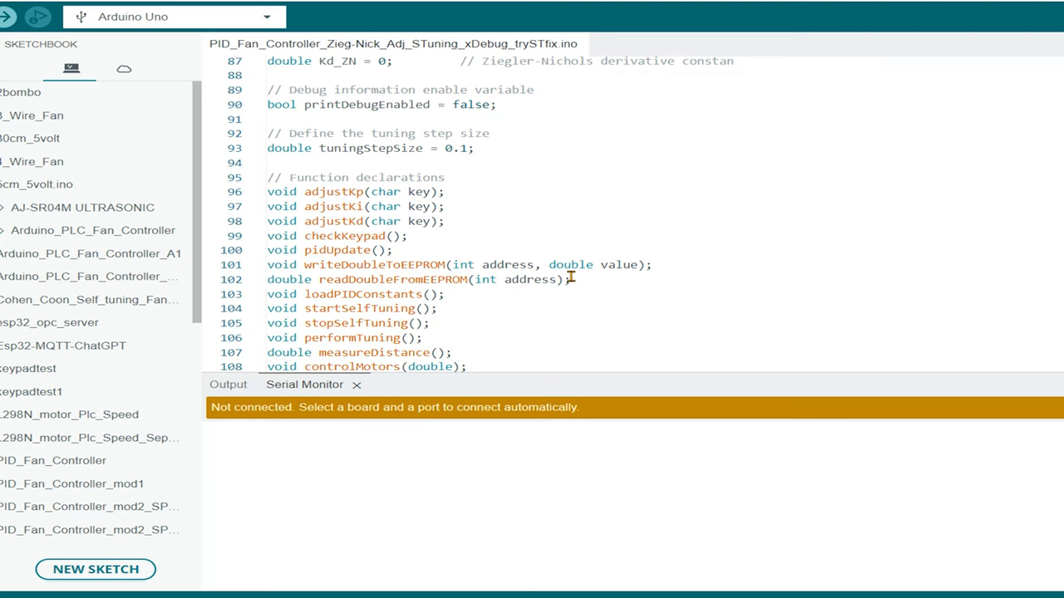
# Continue scrolling until void loop() with its self-tuning and distance-reading lines is visible.
pyautogui.scroll(-3)
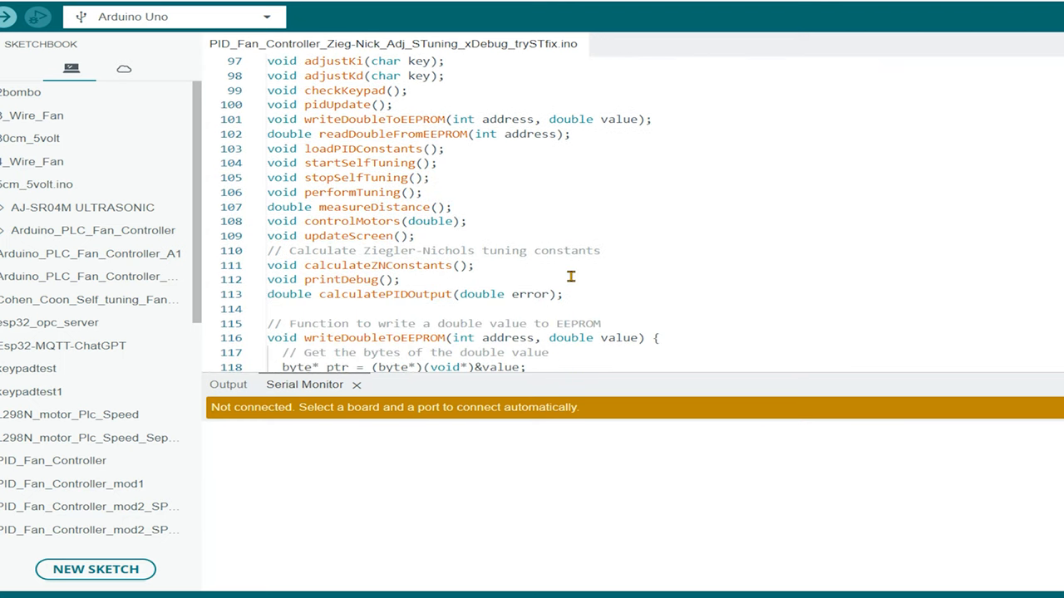
pyautogui.scroll(-3)
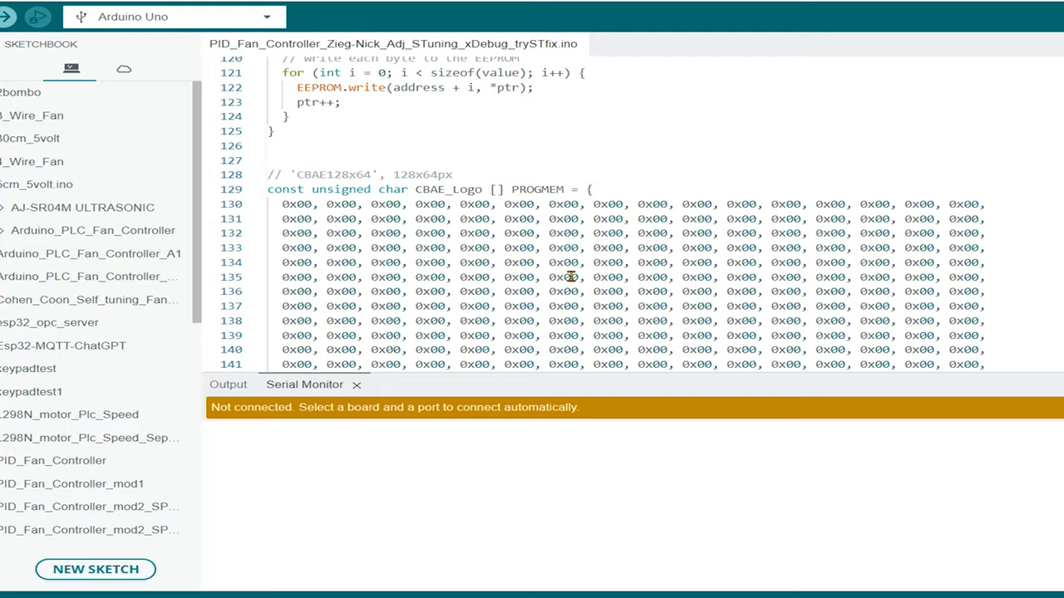
pyautogui.scroll(-3)
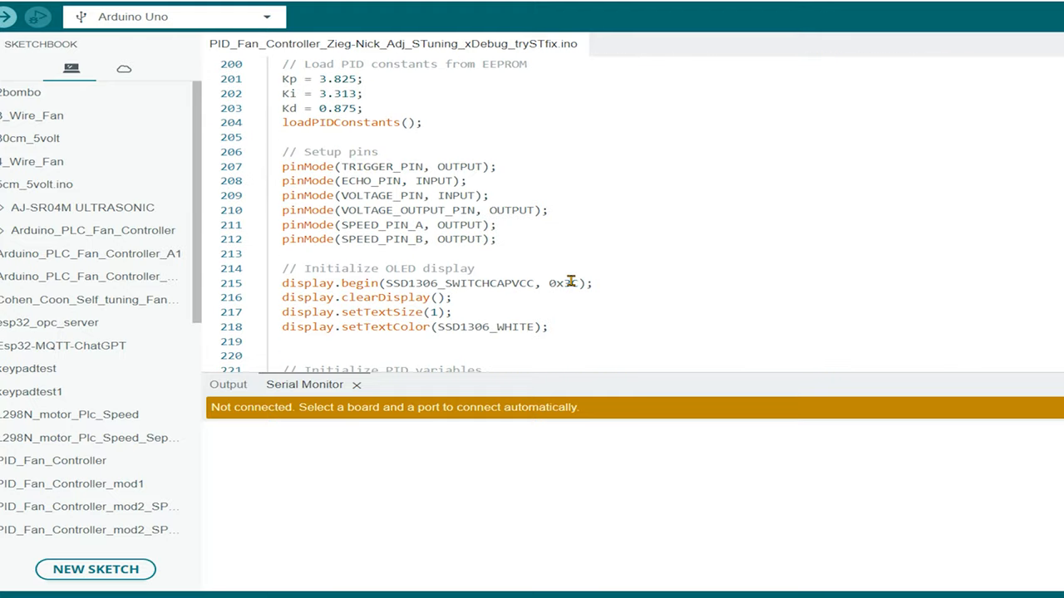
pyautogui.scroll(-3)
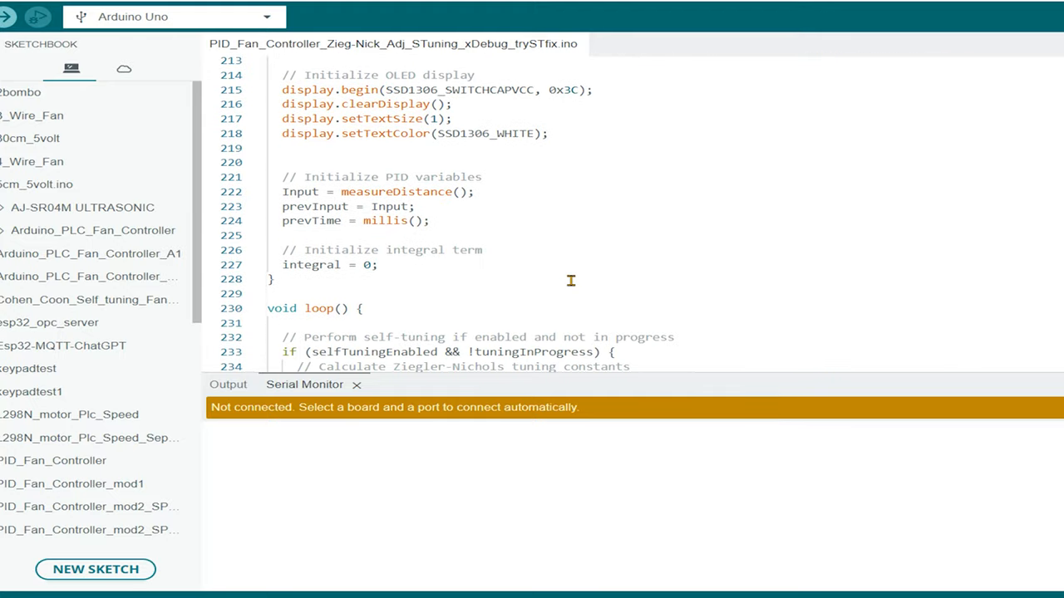
pyautogui.scroll(-3)
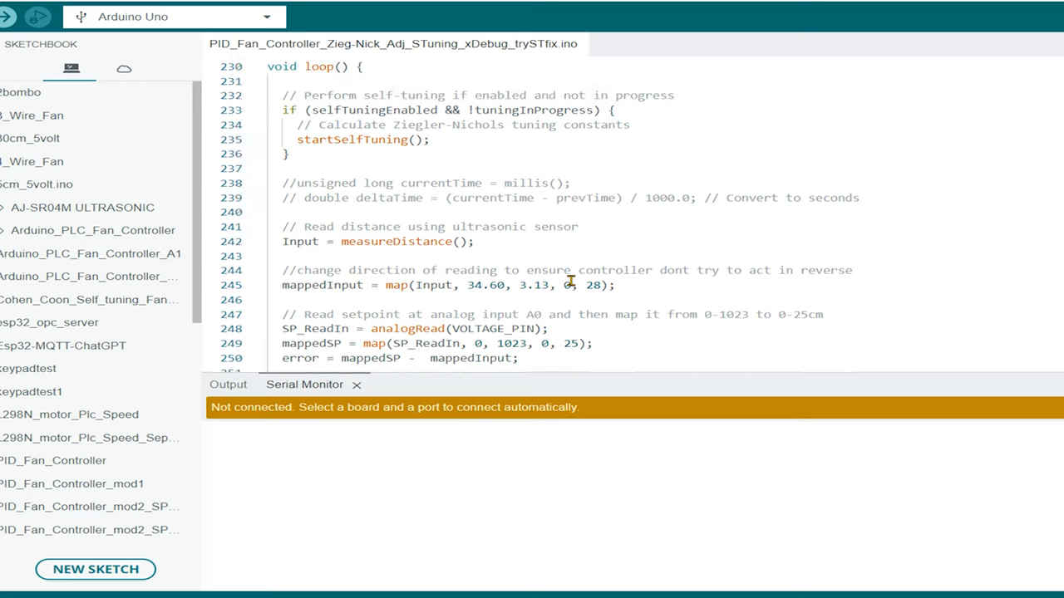
pyautogui.scroll(3)
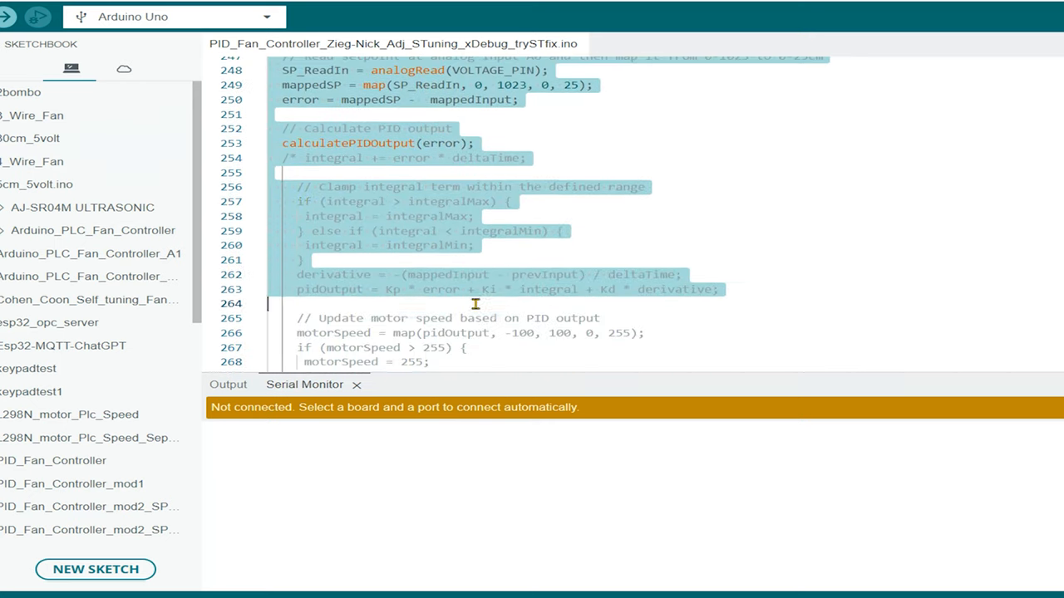
# Scroll through the rest of loop(), measureDistance() and calculatePIDOutput() to the start of controlMotors().
pyautogui.scroll(-3)
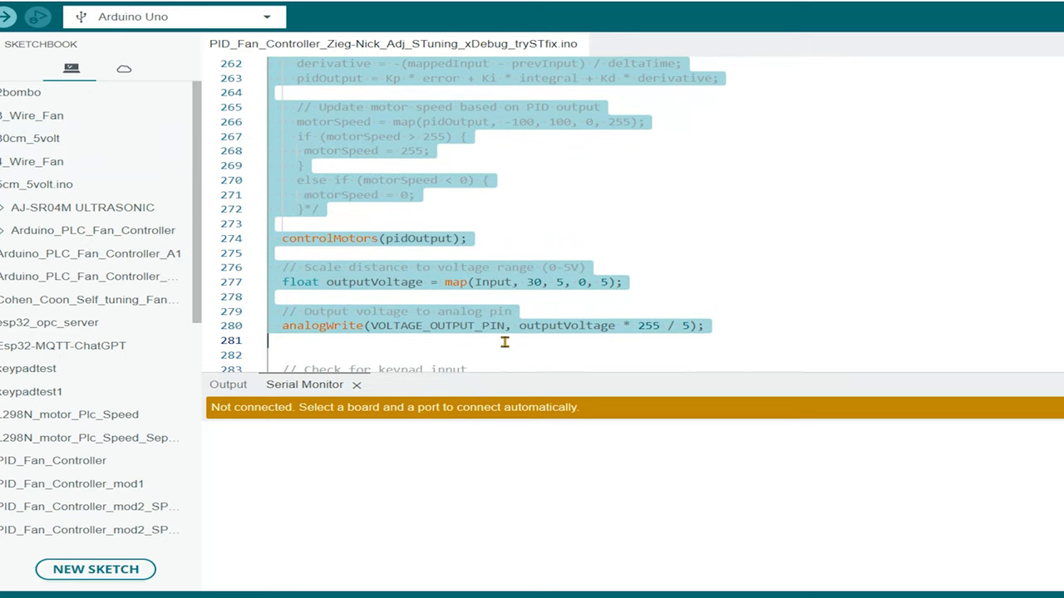
pyautogui.scroll(-3)
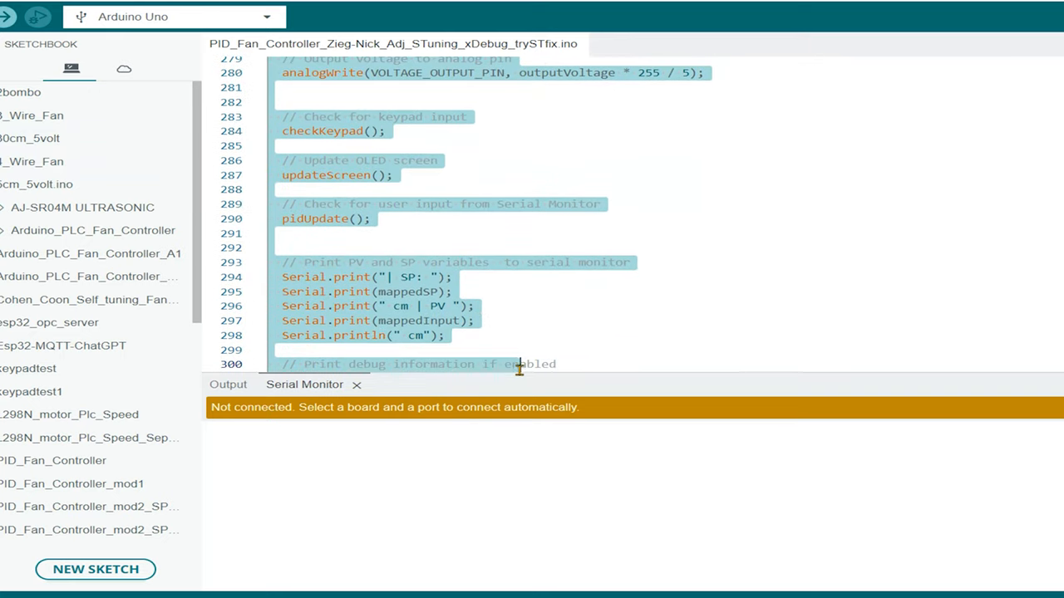
pyautogui.scroll(-3)
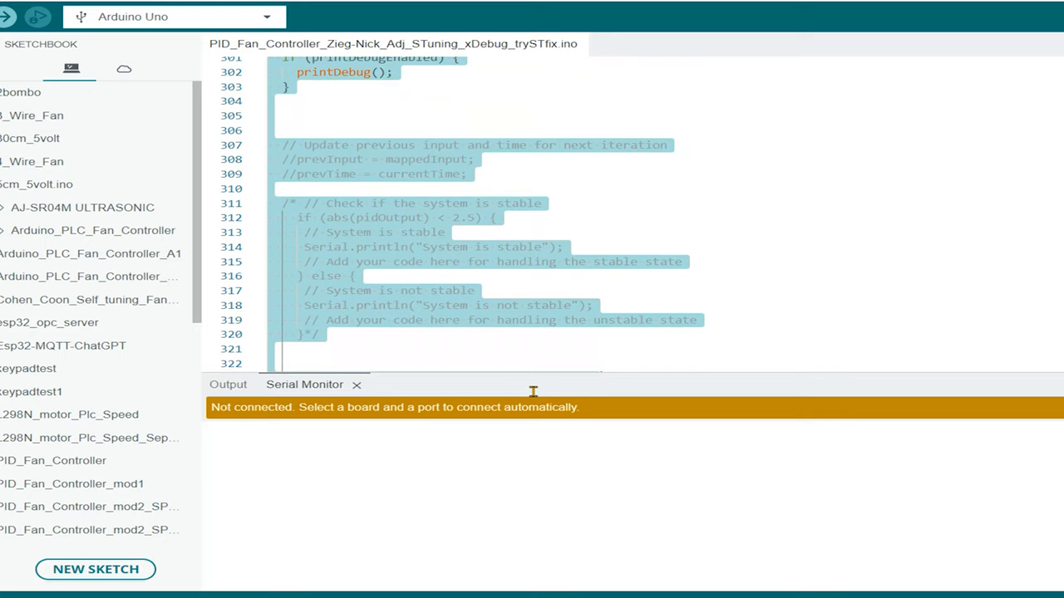
pyautogui.scroll(-3)
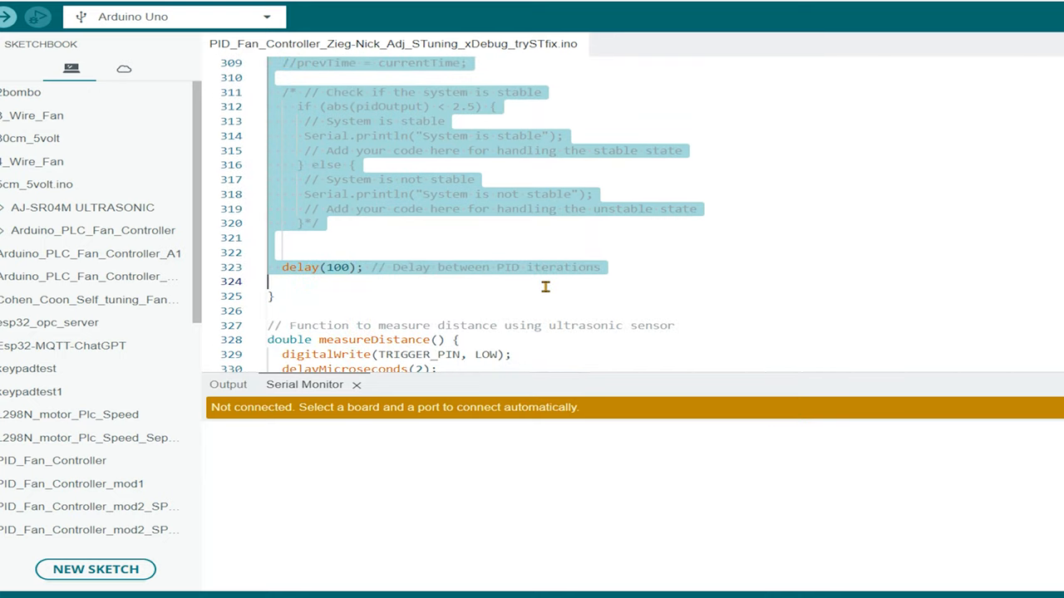
pyautogui.scroll(-3)
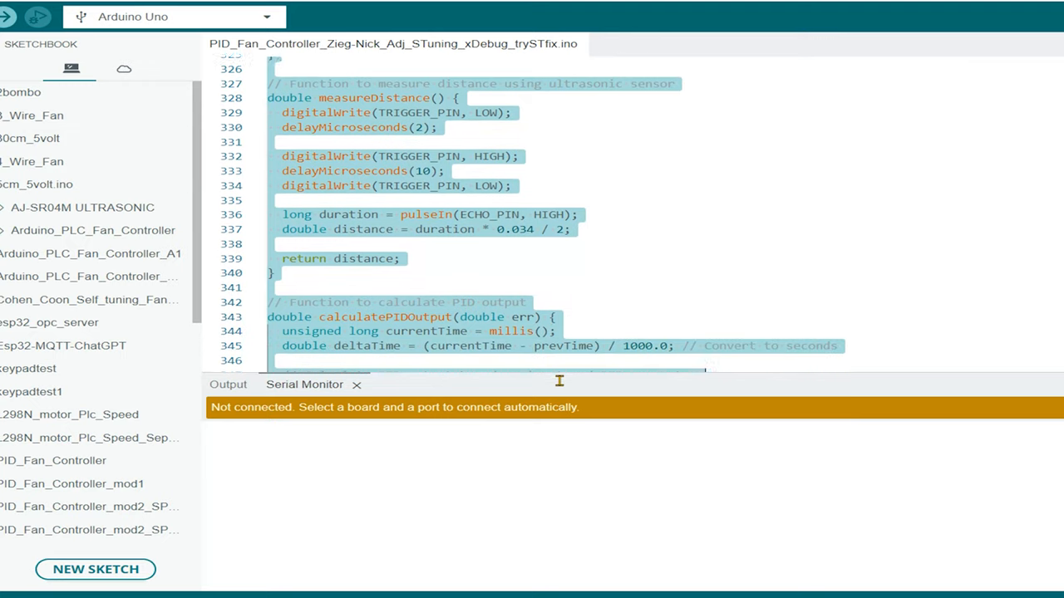
pyautogui.scroll(-3)
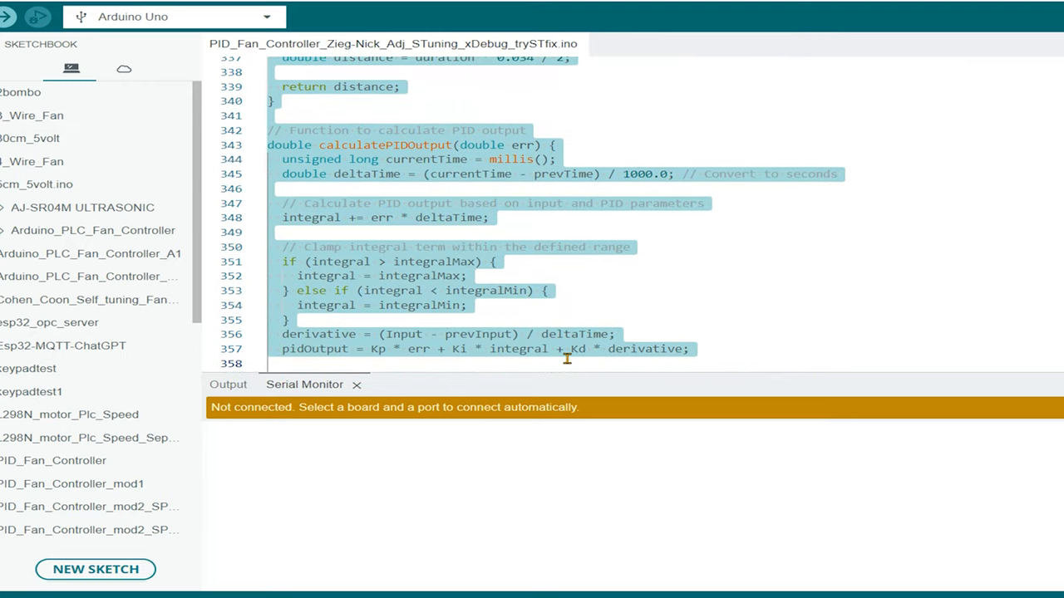
pyautogui.scroll(-3)
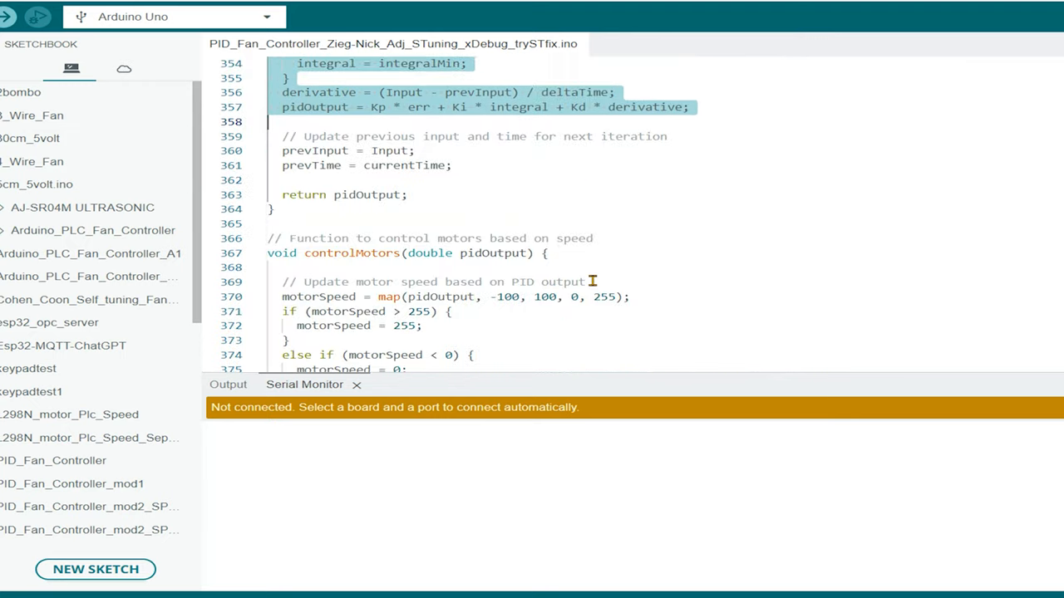
# Scroll through updateScreen() and adjustKp(), settling on adjustKd() and the start of checkKeypad().
pyautogui.scroll(-3)
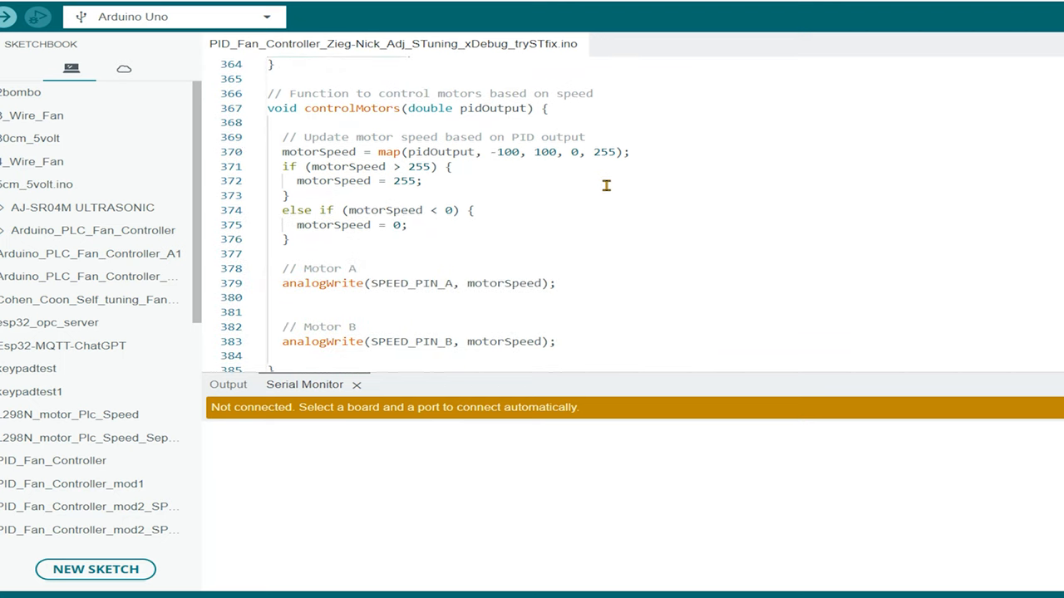
pyautogui.scroll(-3)
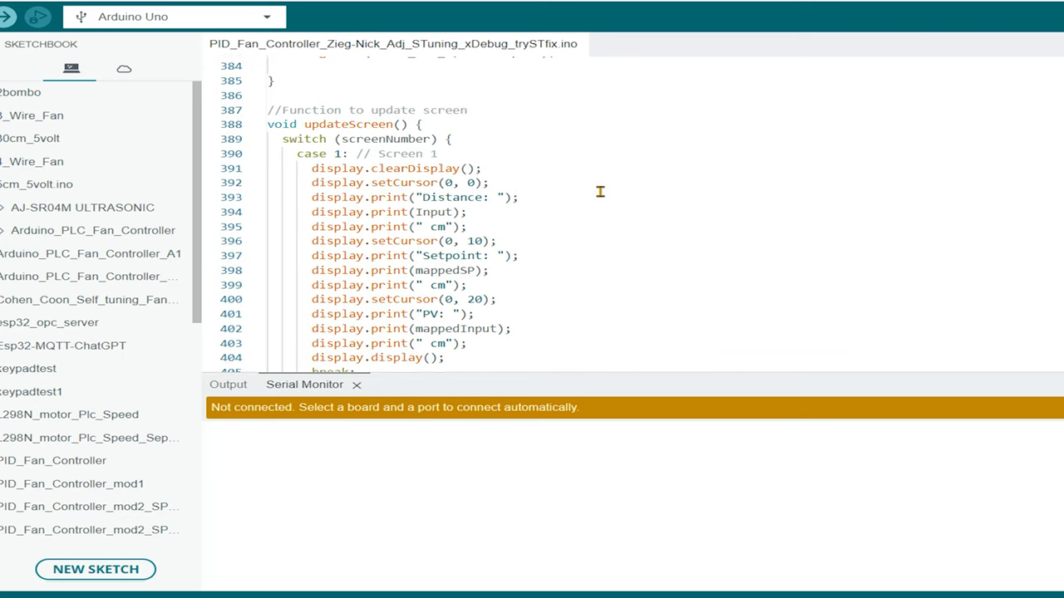
pyautogui.scroll(-3)
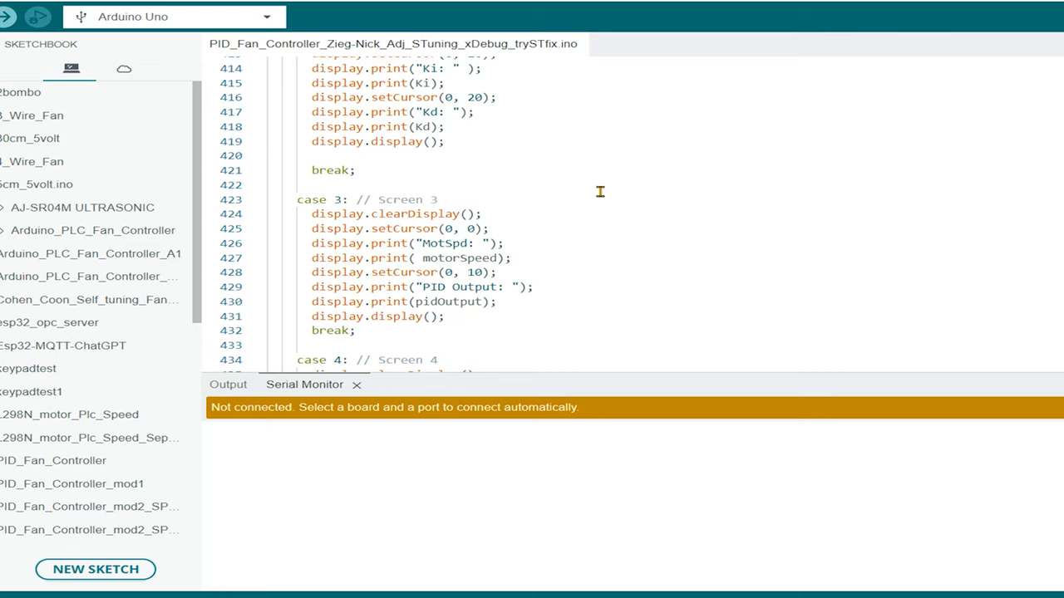
pyautogui.scroll(3)
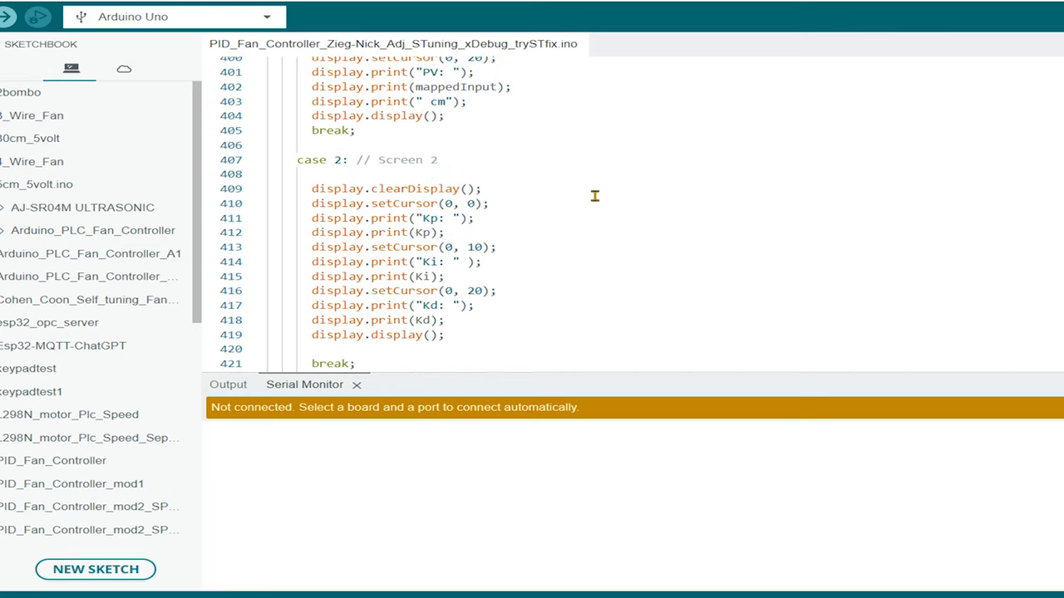
pyautogui.scroll(-3)
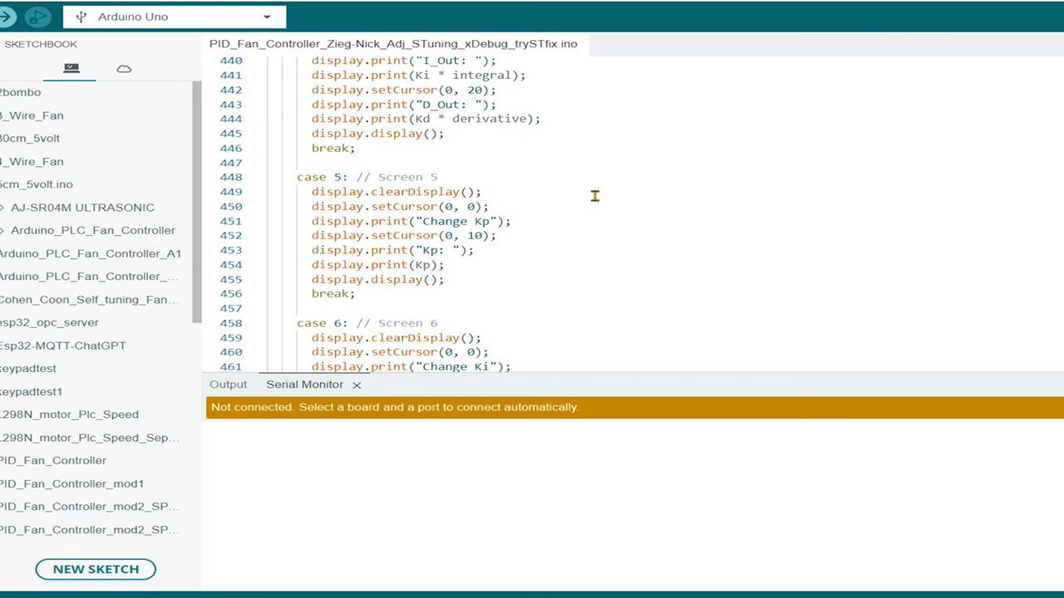
pyautogui.scroll(-3)
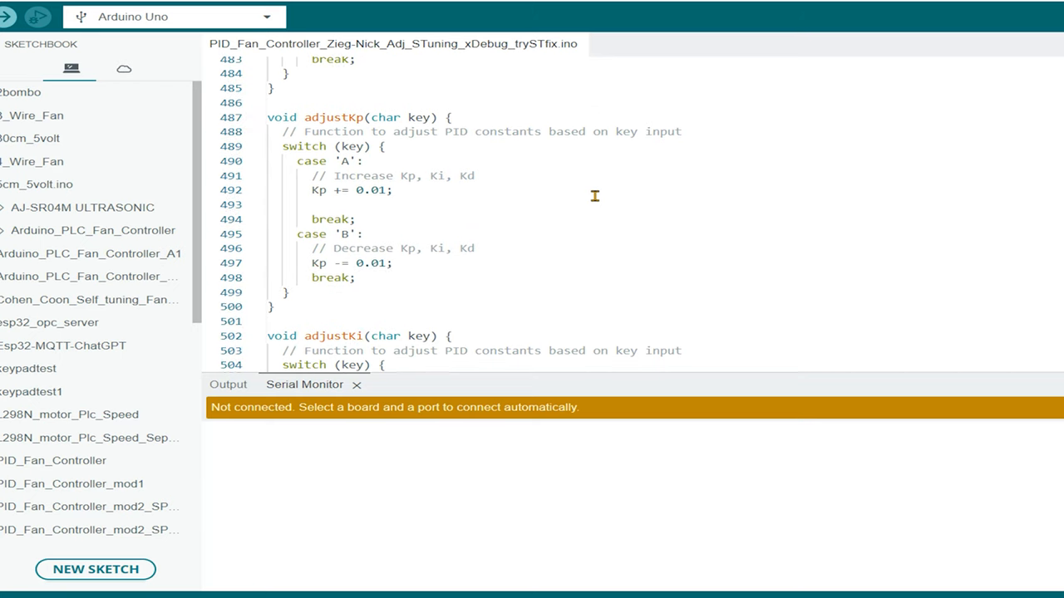
pyautogui.scroll(-3)
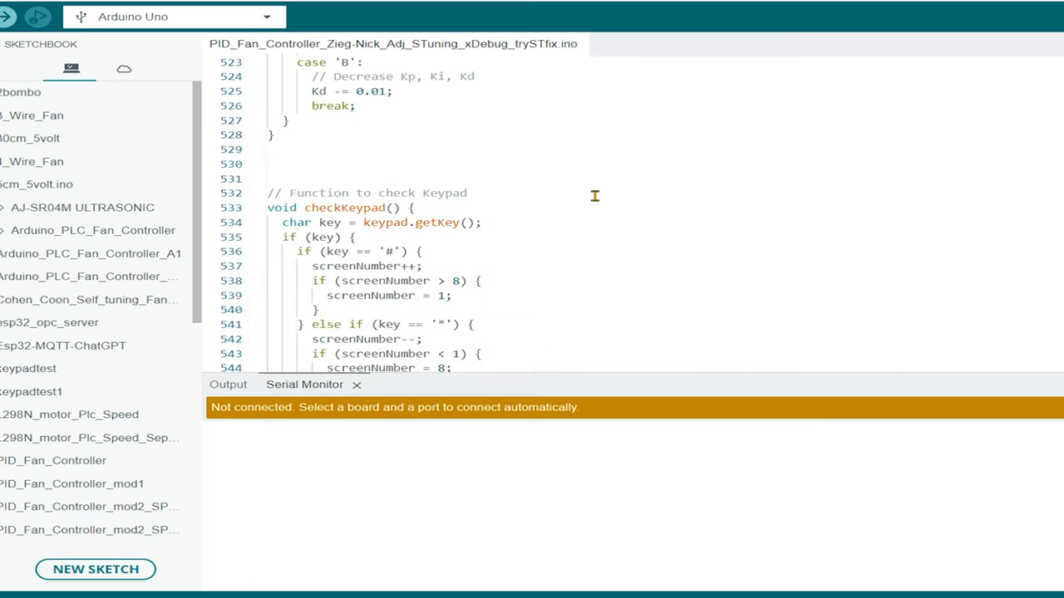
pyautogui.scroll(3)
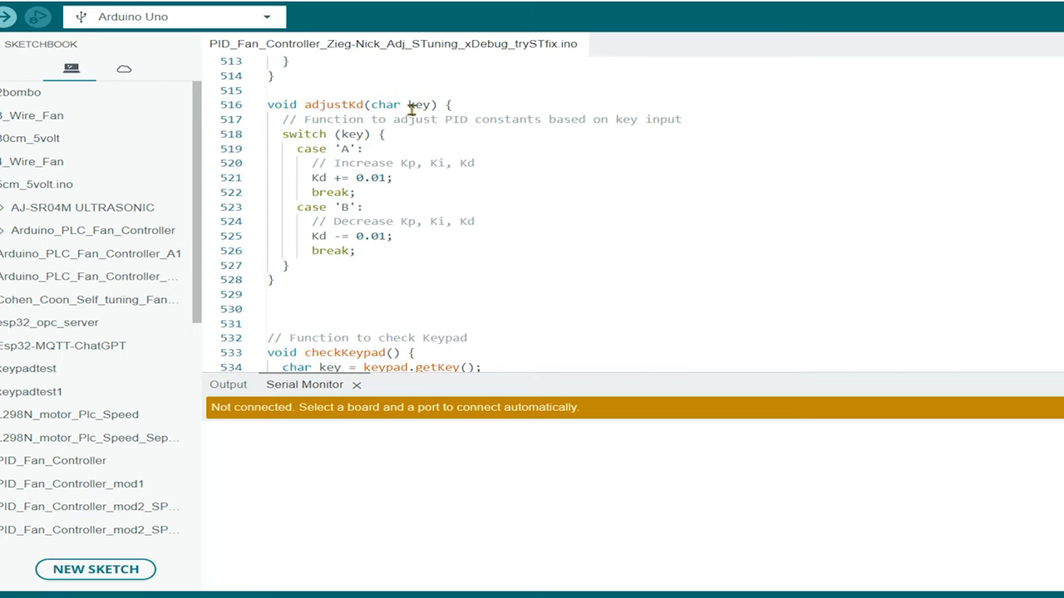